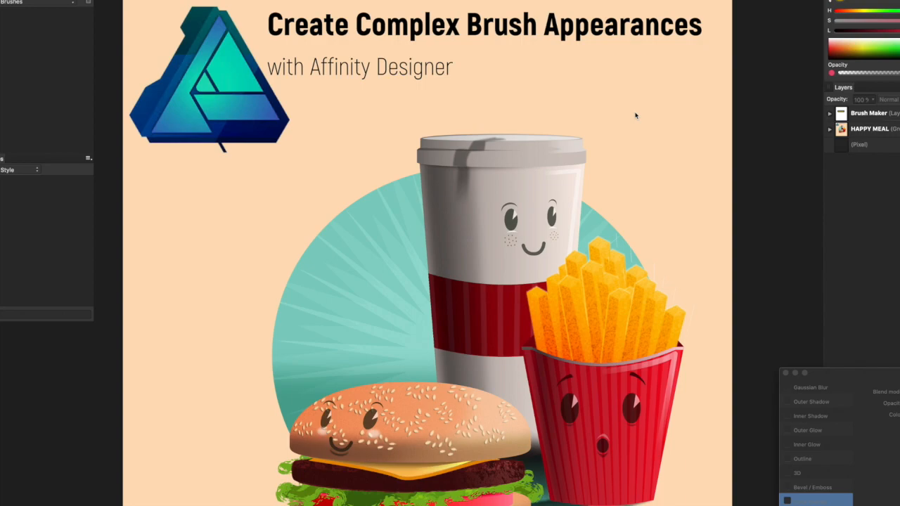
pyautogui.moveTo(712, 121)
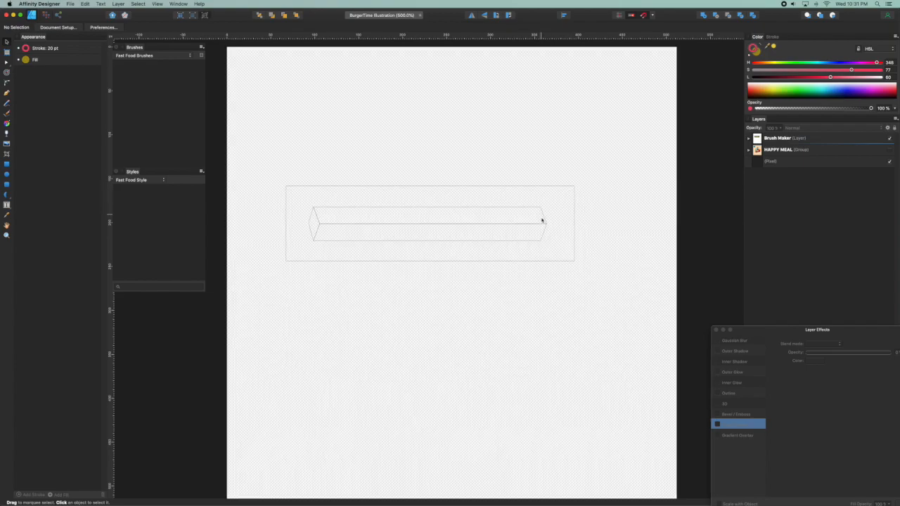
# - Leave Outline view so the fry bar shows in colour and select the black background rectangle
pyautogui.press('cmd+space')
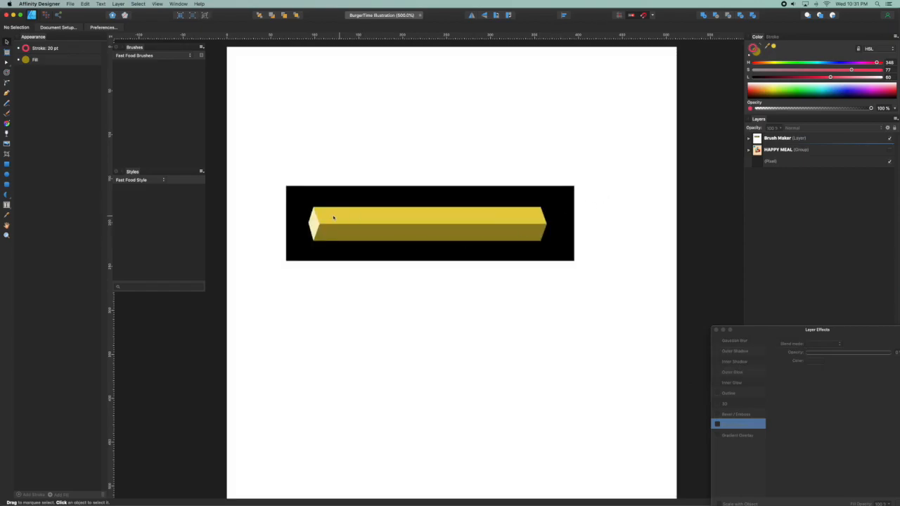
pyautogui.moveTo(601, 179)
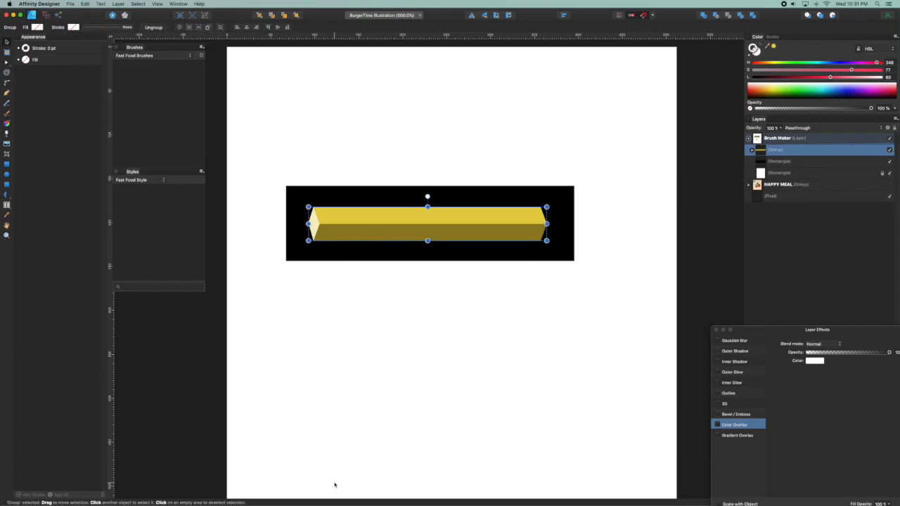
pyautogui.moveTo(385, 166)
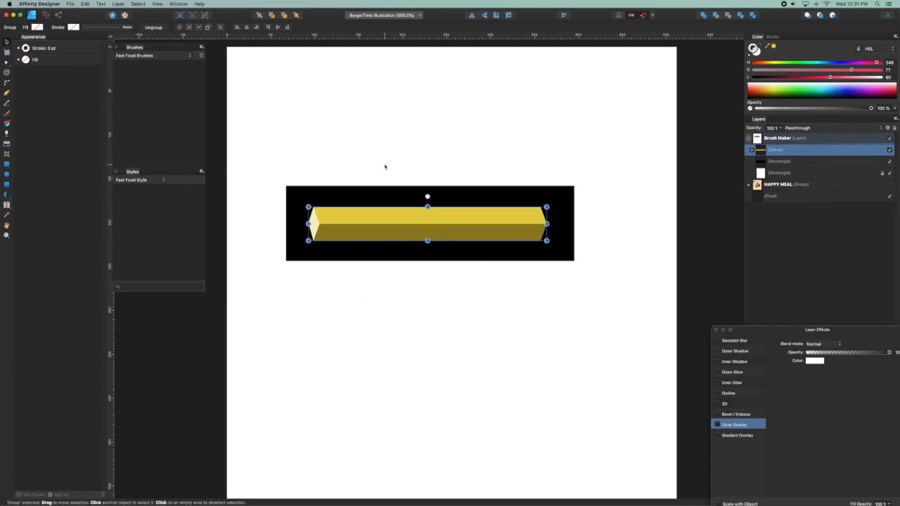
pyautogui.click(779, 160)
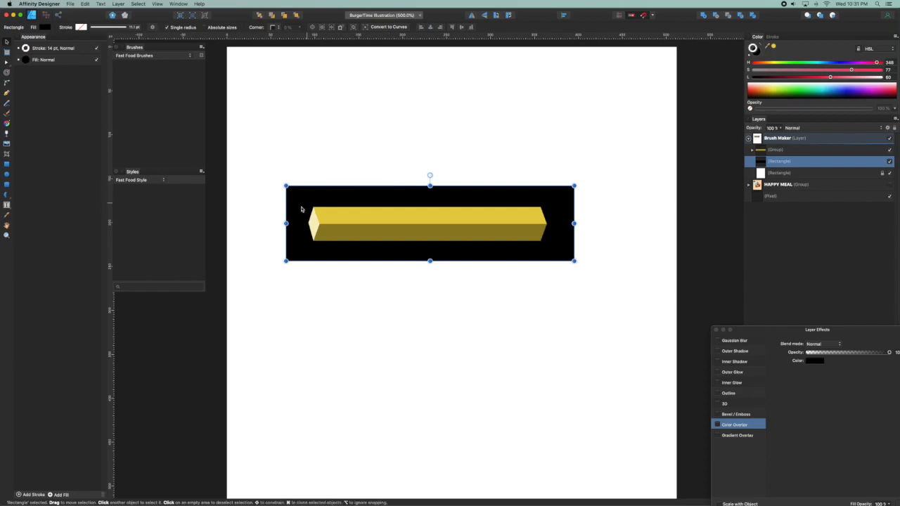
pyautogui.moveTo(290, 142)
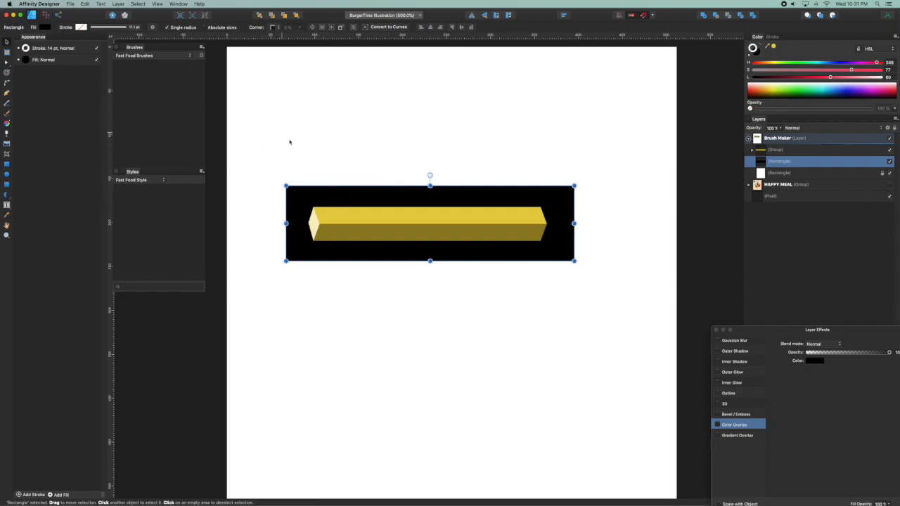
pyautogui.moveTo(562, 200)
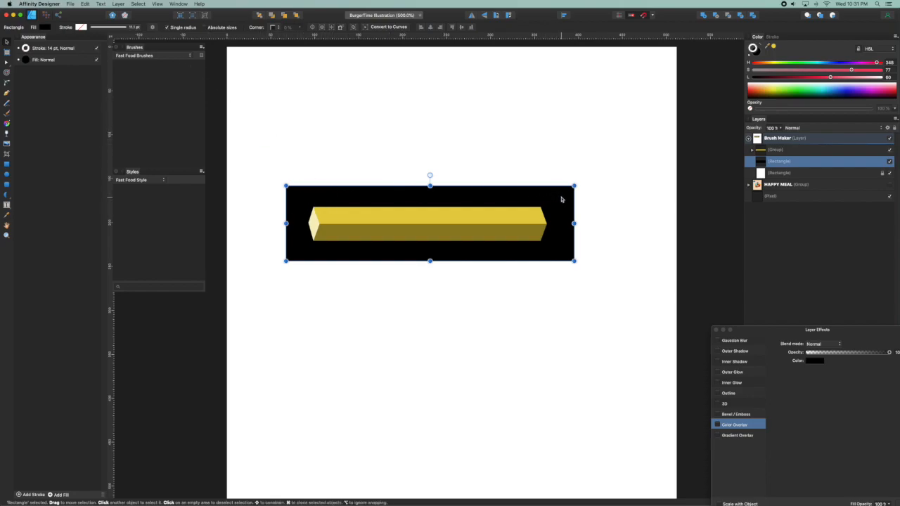
pyautogui.moveTo(409, 151)
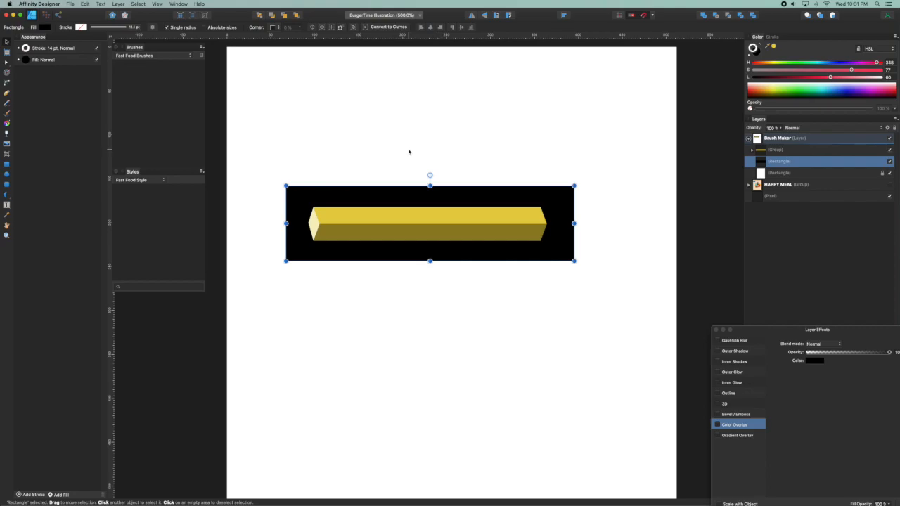
pyautogui.moveTo(293, 144)
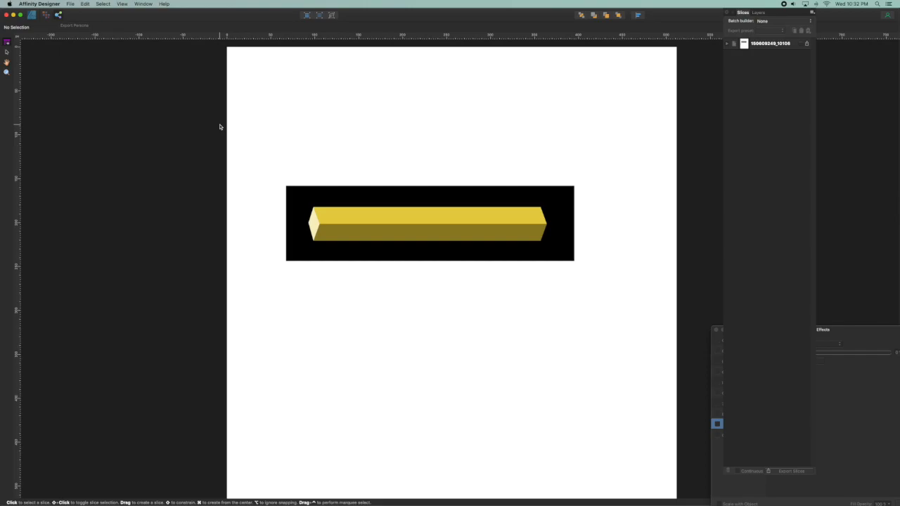
pyautogui.moveTo(304, 205)
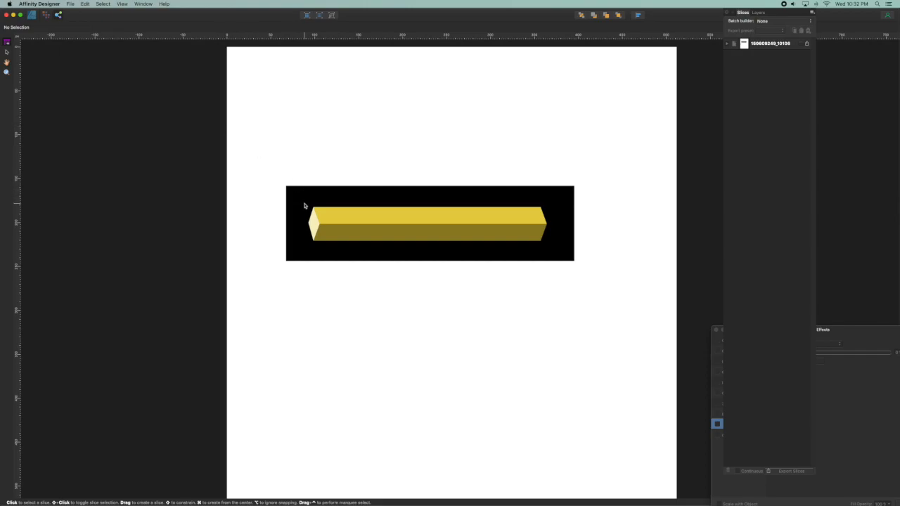
# - Draw an export slice around the yellow fry bar, stretched to its right end
pyautogui.moveTo(303, 206); pyautogui.dragTo(439, 251)
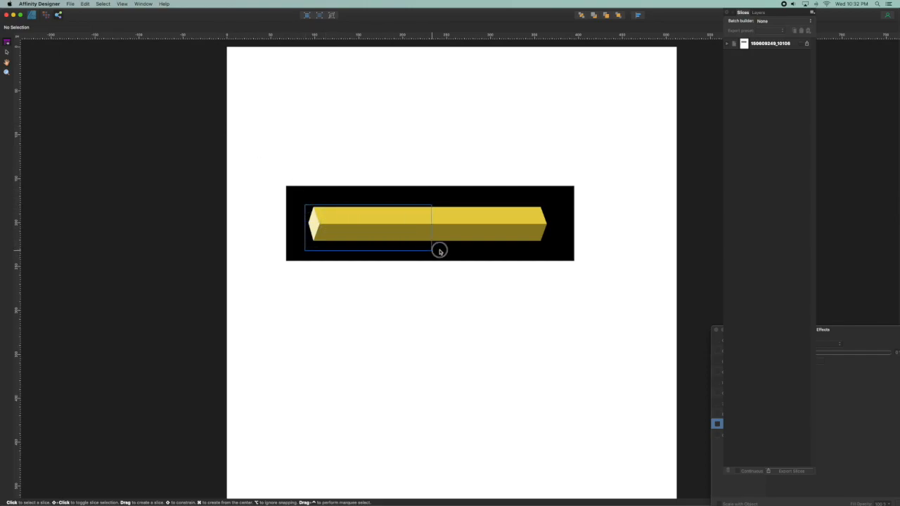
pyautogui.moveTo(439, 251); pyautogui.dragTo(546, 242)
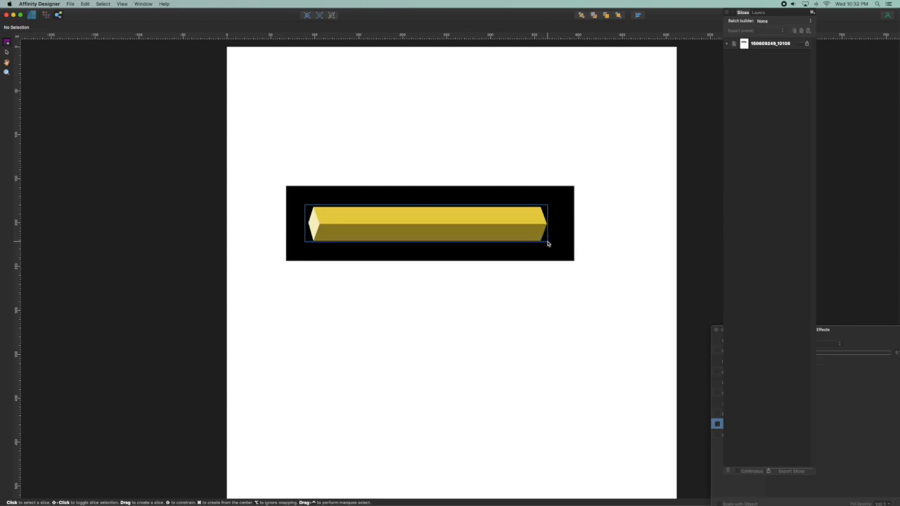
pyautogui.moveTo(307, 216); pyautogui.dragTo(547, 242)
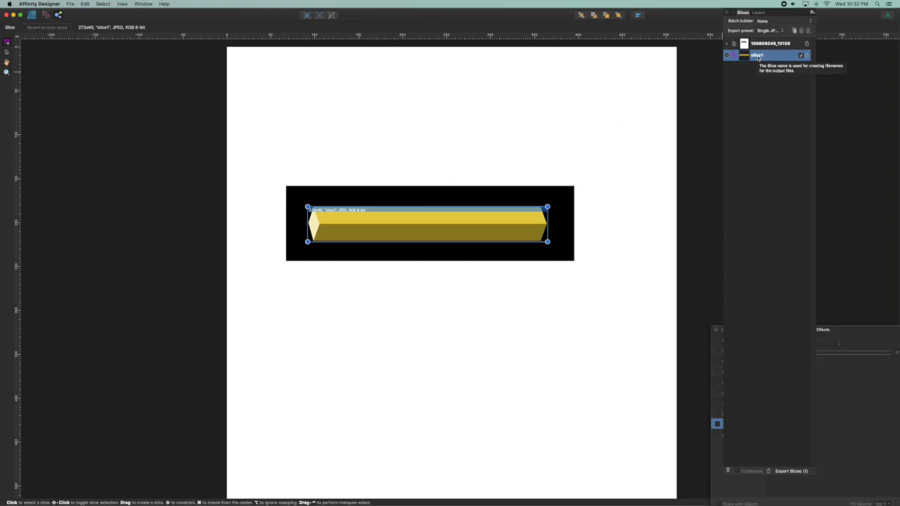
# - Rename the new slice and export it as an image to the Desktop
pyautogui.doubleClick(766, 55)
pyautogui.write('Fry1')
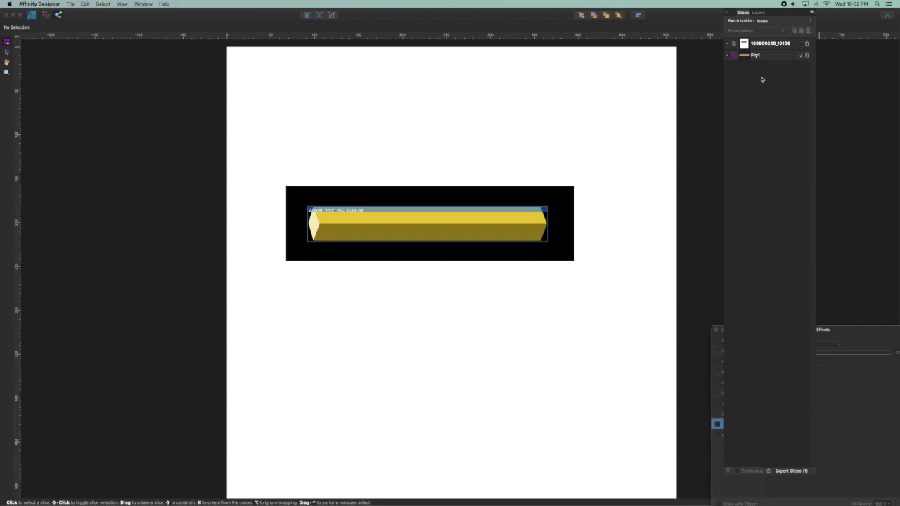
pyautogui.moveTo(762, 58)
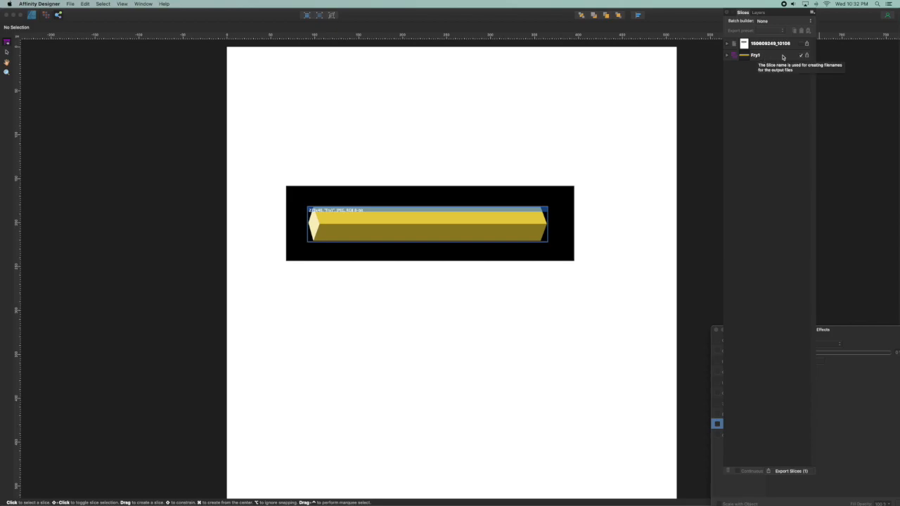
pyautogui.moveTo(809, 56)
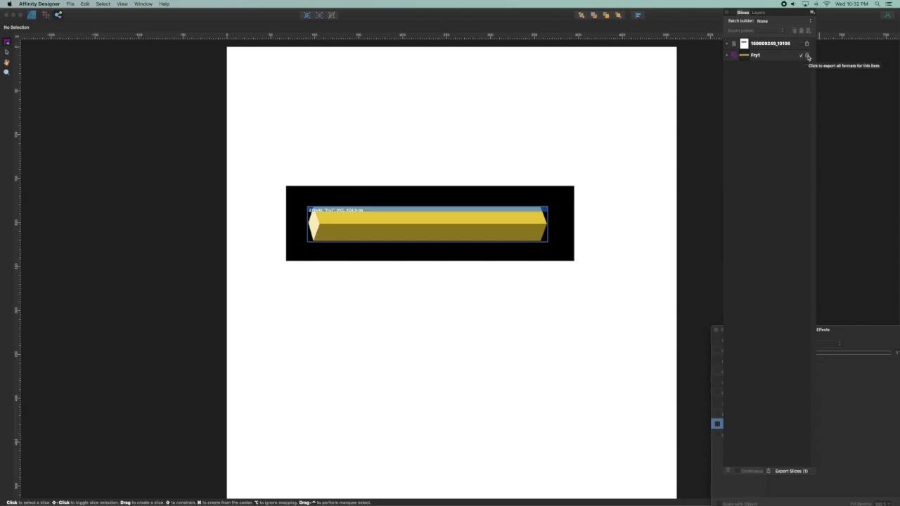
pyautogui.click(801, 57)
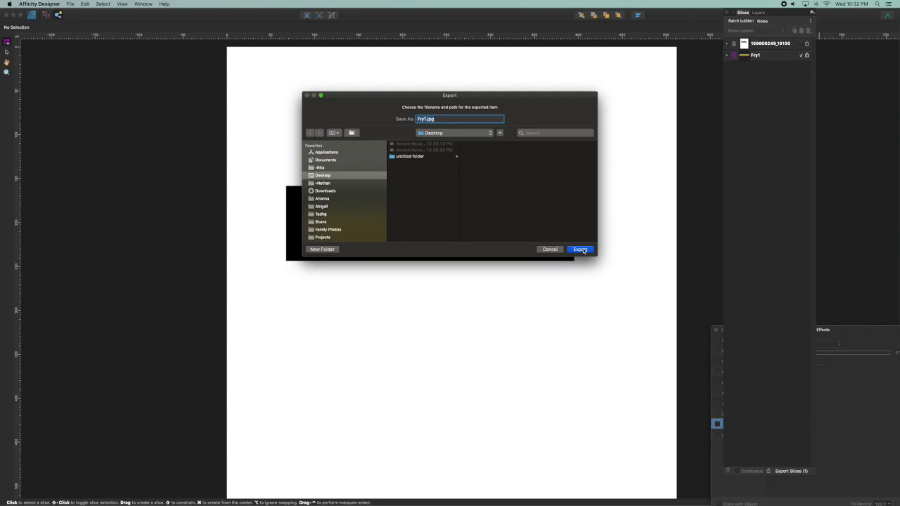
pyautogui.click(579, 249)
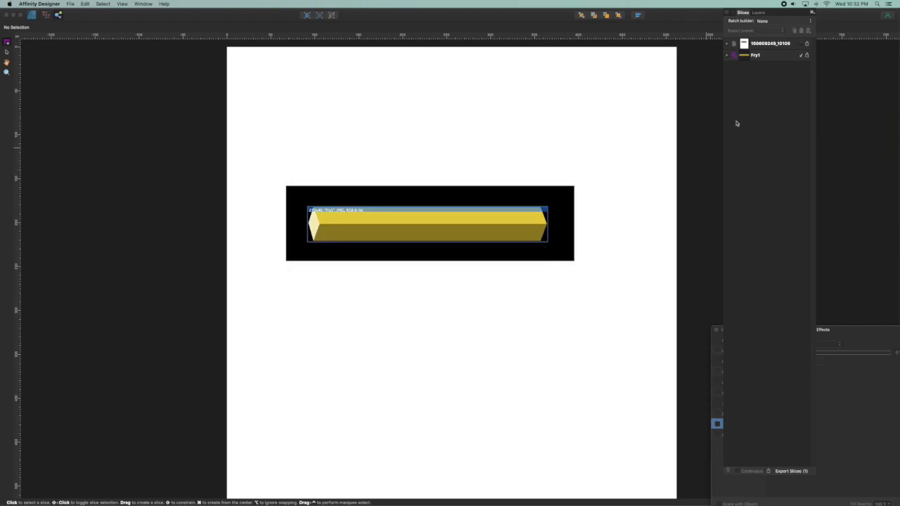
# - Switch the fry slice's export preset to PNG and export it again to the Desktop
pyautogui.doubleClick(755, 55)
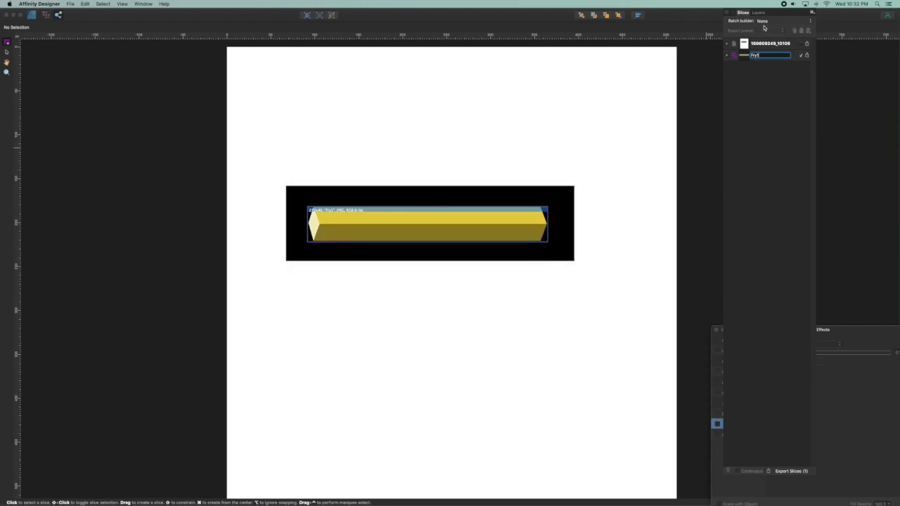
pyautogui.click(756, 55)
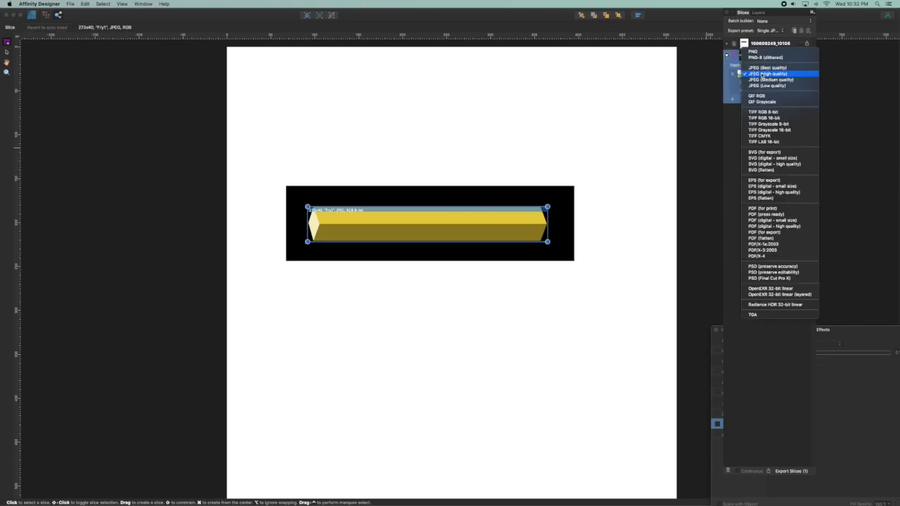
pyautogui.click(752, 51)
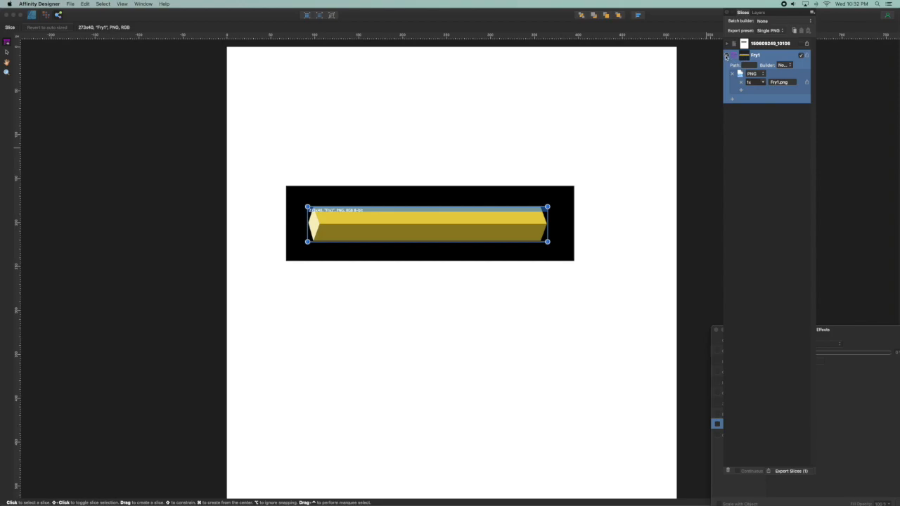
pyautogui.click(726, 57)
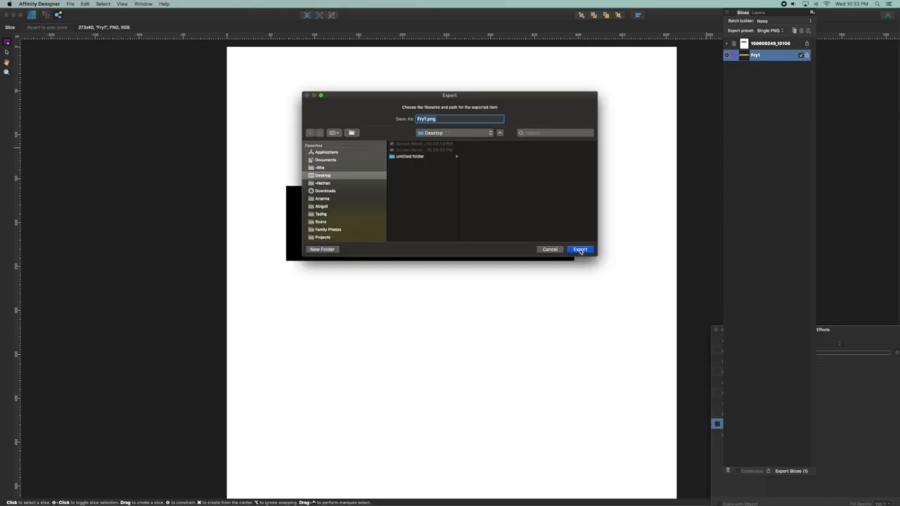
pyautogui.click(579, 249)
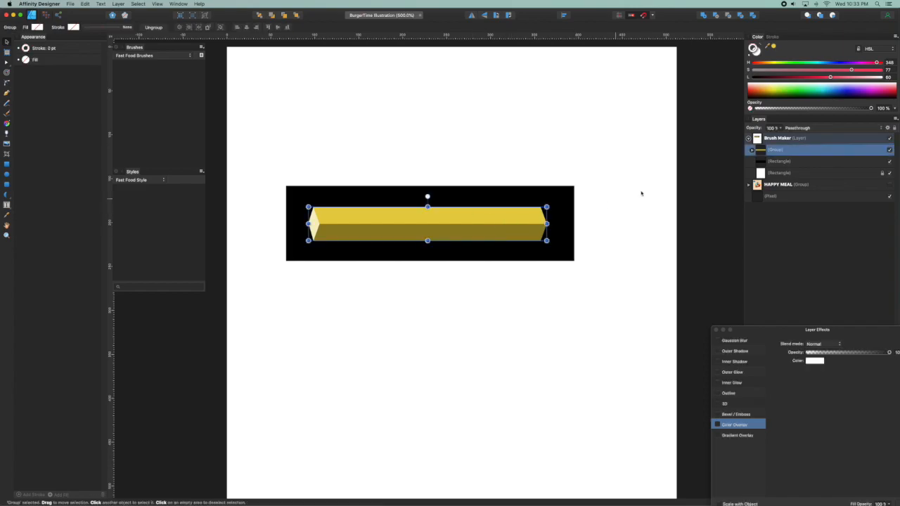
# - Move the Layer Effects dialog aside from the white fry and switch to the Export persona
pyautogui.moveTo(818, 329); pyautogui.dragTo(805, 318)
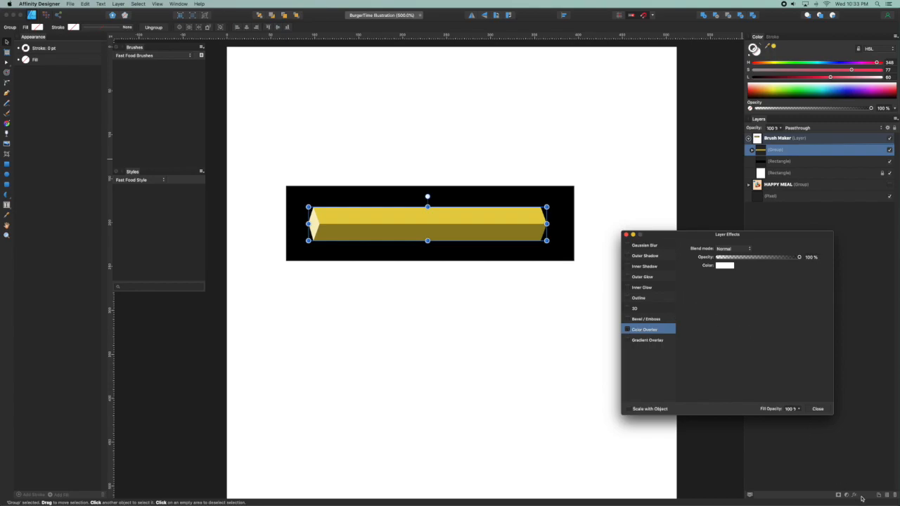
pyautogui.moveTo(777, 434)
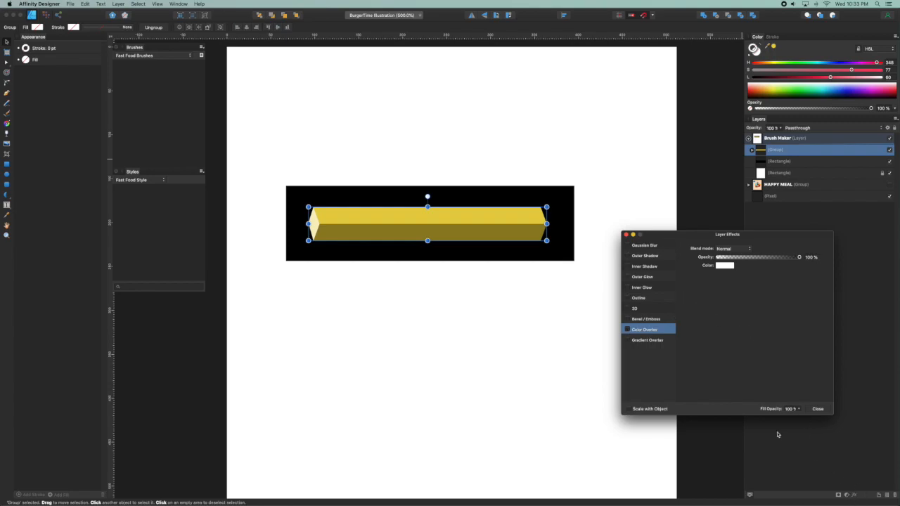
pyautogui.moveTo(728, 233); pyautogui.dragTo(720, 223)
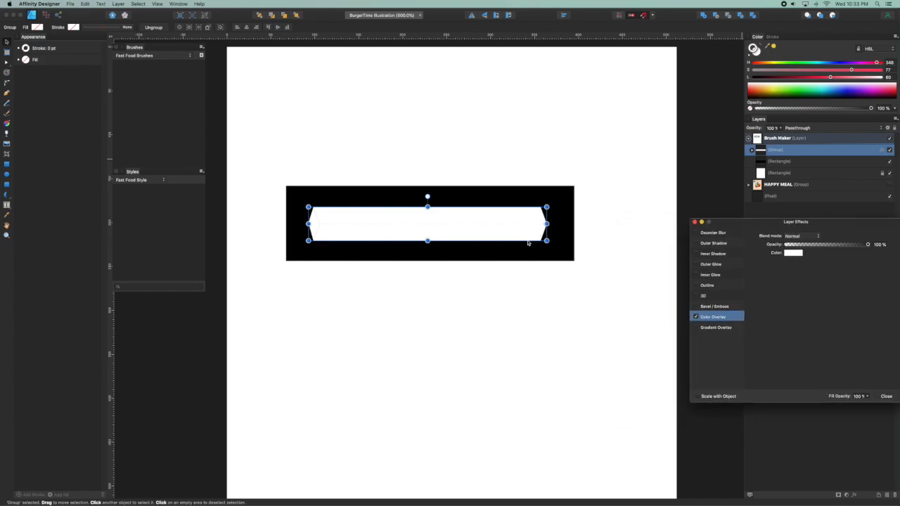
pyautogui.click(59, 14)
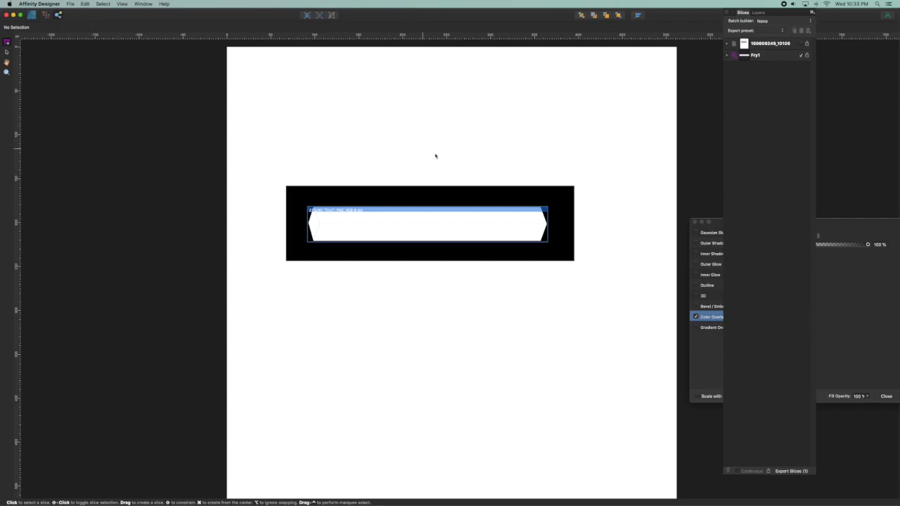
pyautogui.moveTo(537, 204)
pyautogui.write('Blank')
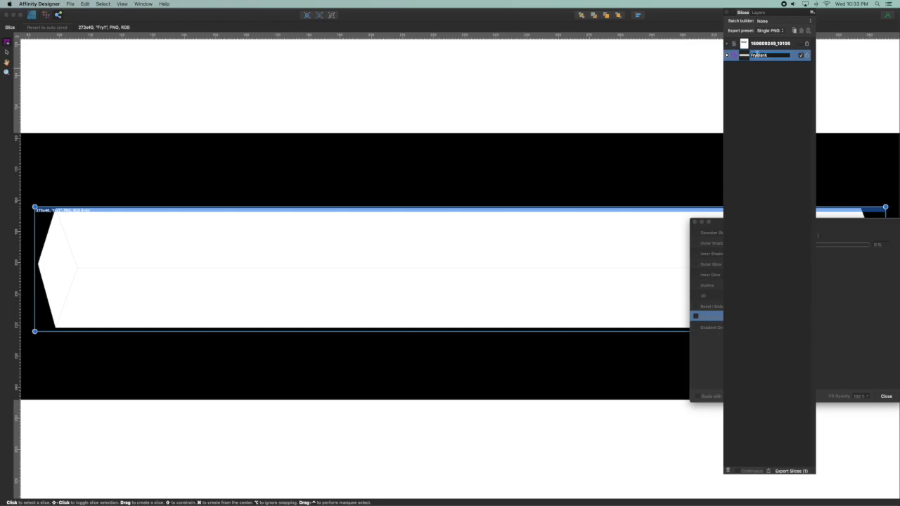
pyautogui.moveTo(805, 56)
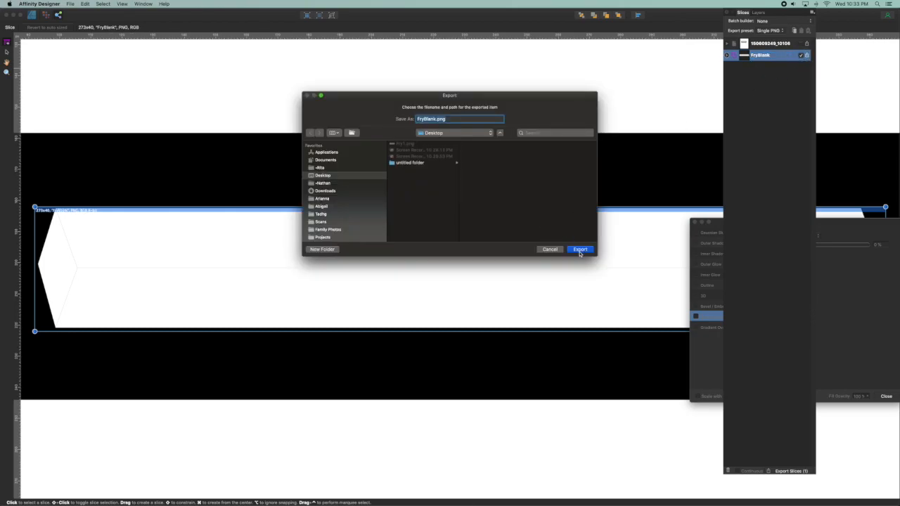
# - Export the white fry slice as FryBlank.png to the Desktop
pyautogui.click(579, 249)
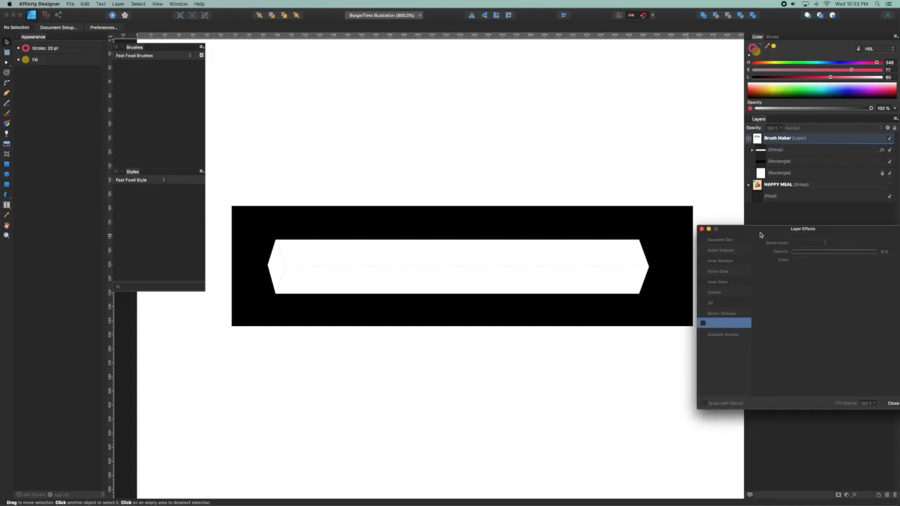
# - Close the Layer Effects dialog, leaving the white fry bar on the canvas
pyautogui.click(893, 402)
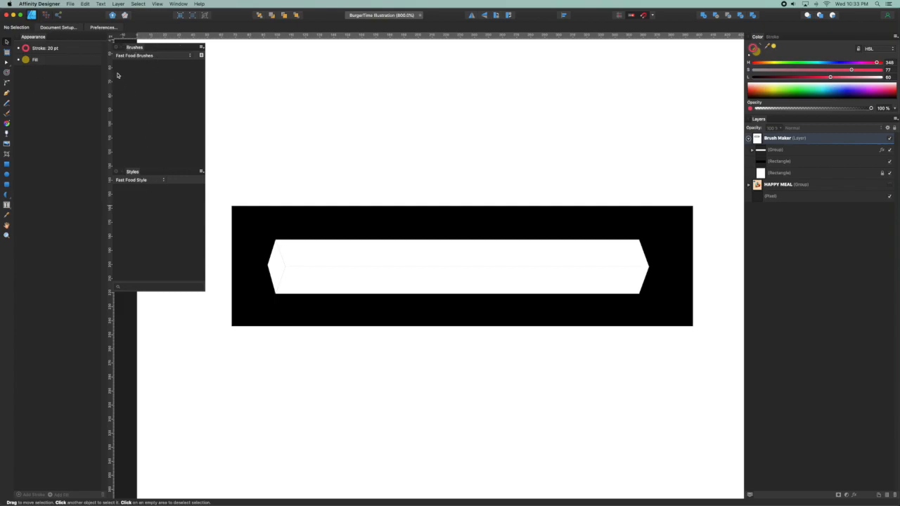
pyautogui.moveTo(127, 118)
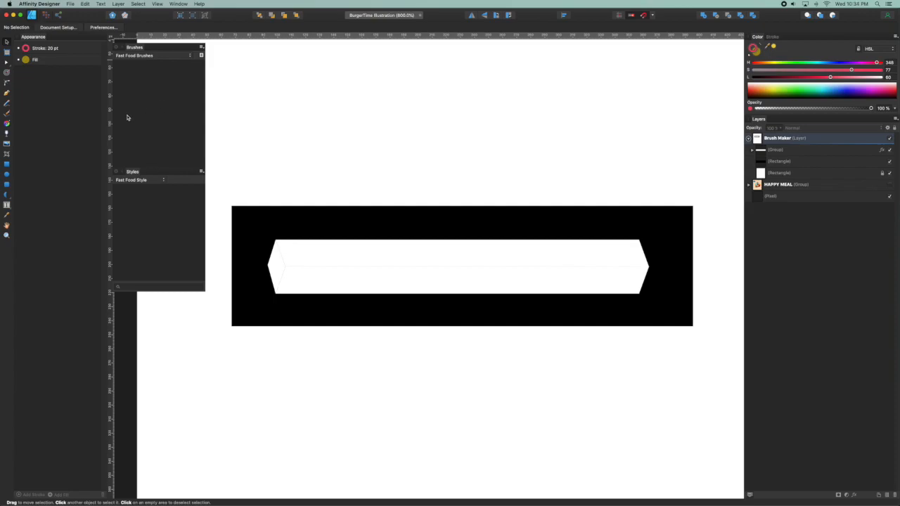
pyautogui.moveTo(185, 65)
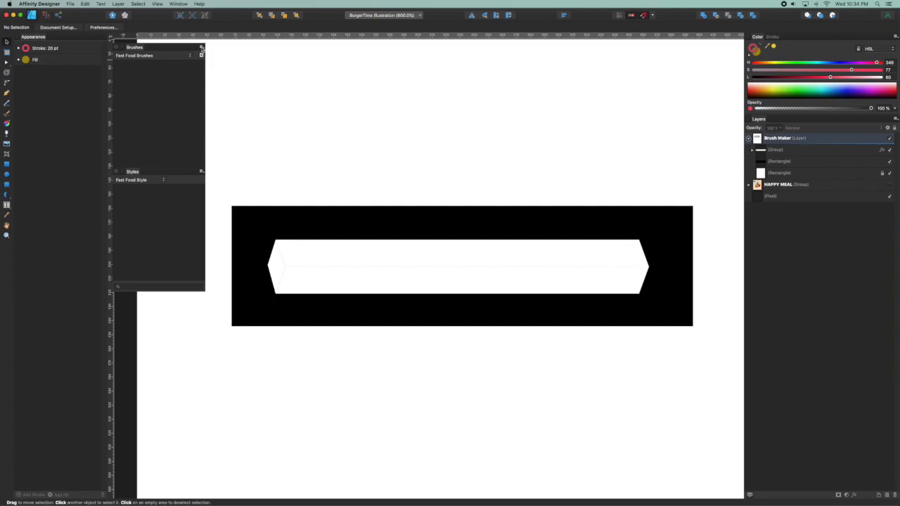
# - Create a new textured intensity brush from the Fry1.png image
pyautogui.click(203, 47)
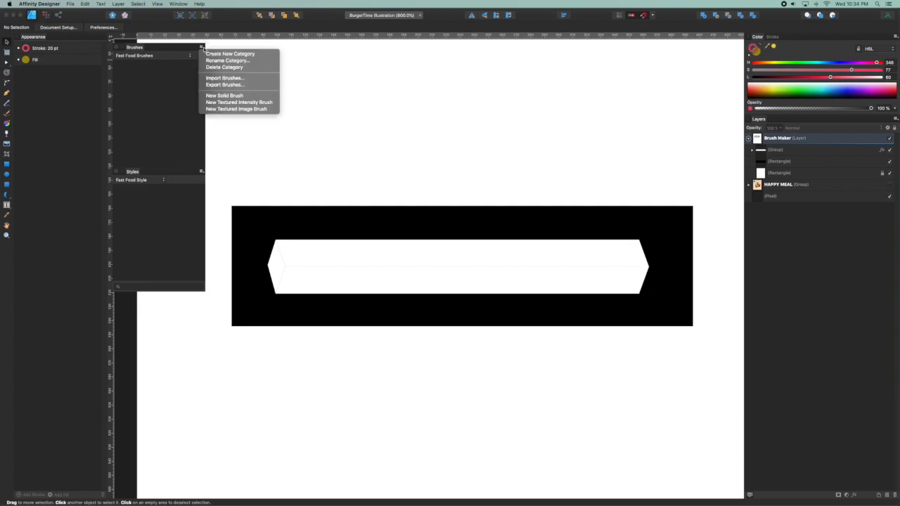
pyautogui.moveTo(202, 50)
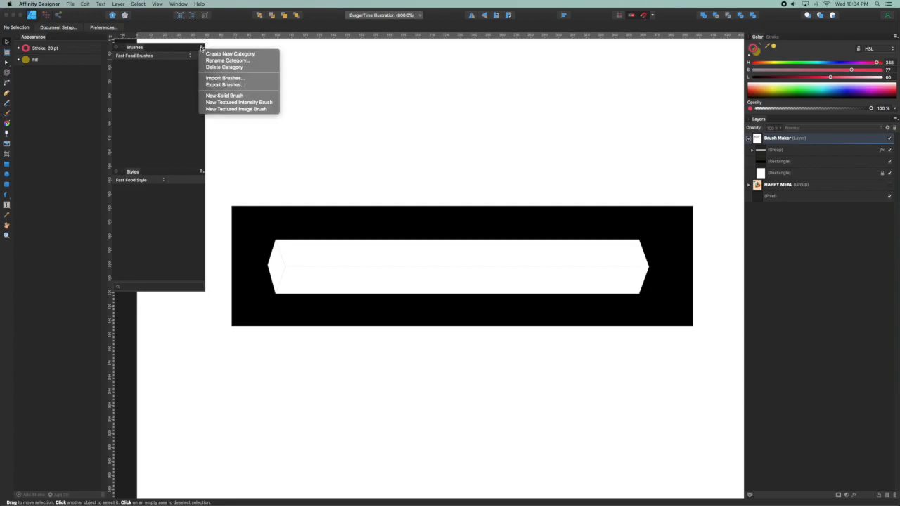
pyautogui.moveTo(239, 101)
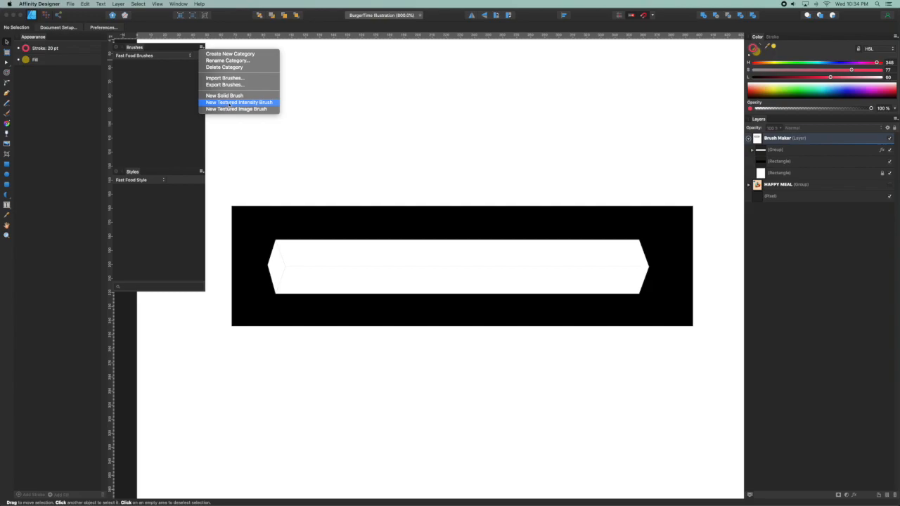
pyautogui.click(251, 104)
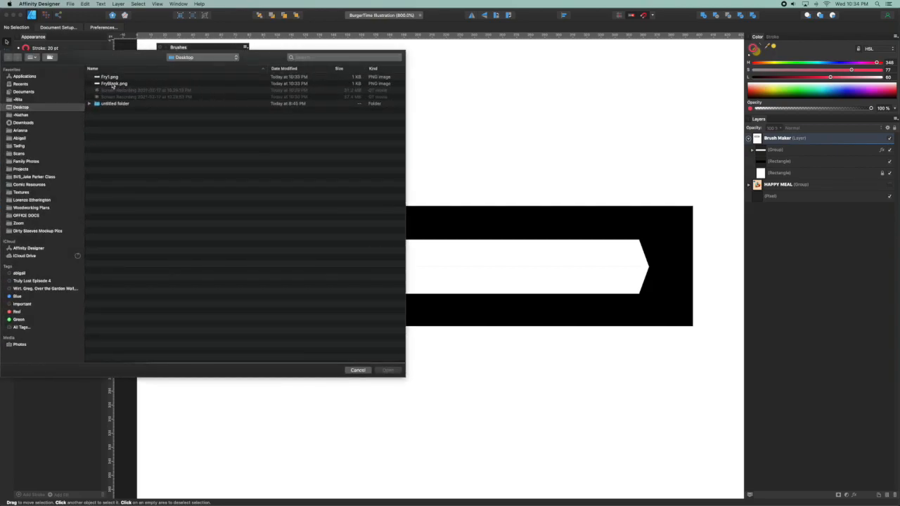
pyautogui.click(109, 76)
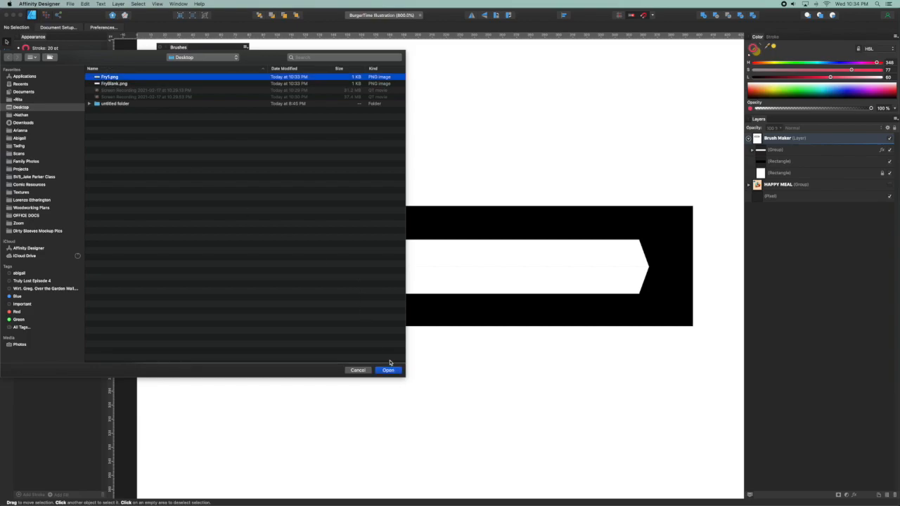
pyautogui.click(388, 369)
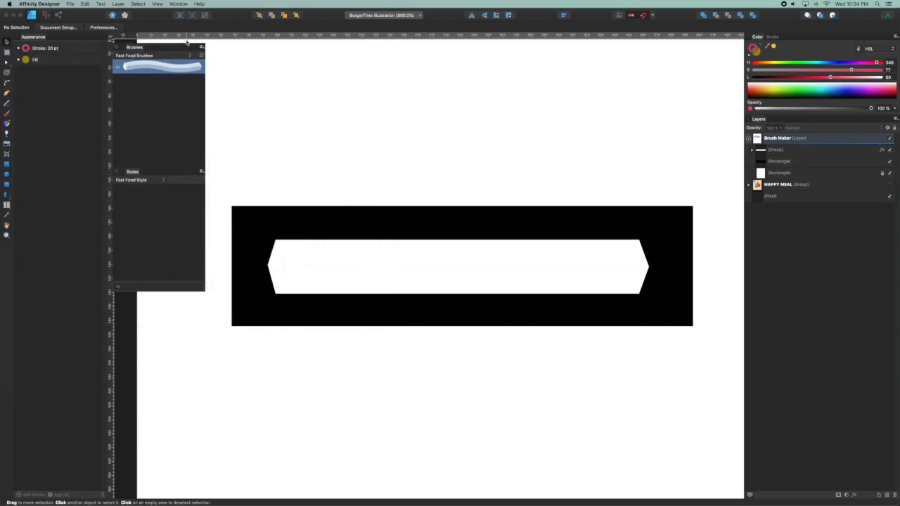
# - Create a second textured intensity brush from the FryBlank.png image
pyautogui.click(202, 56)
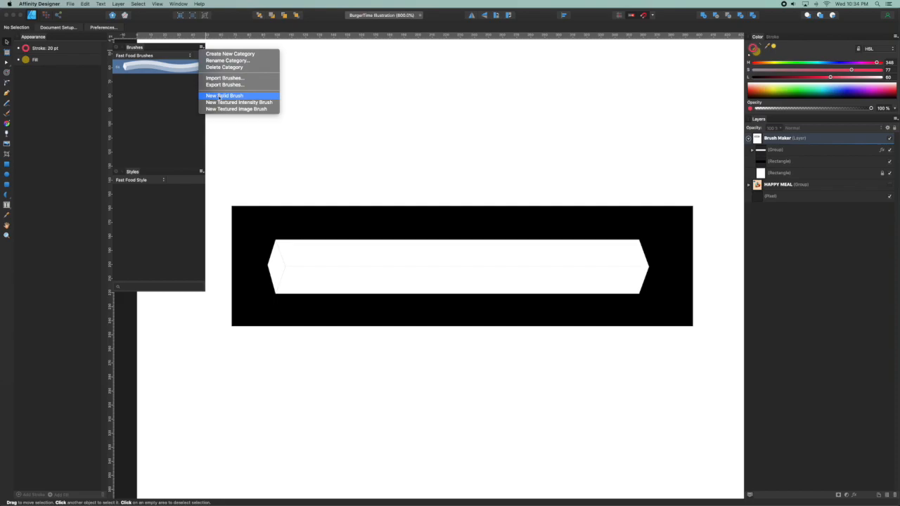
pyautogui.click(225, 95)
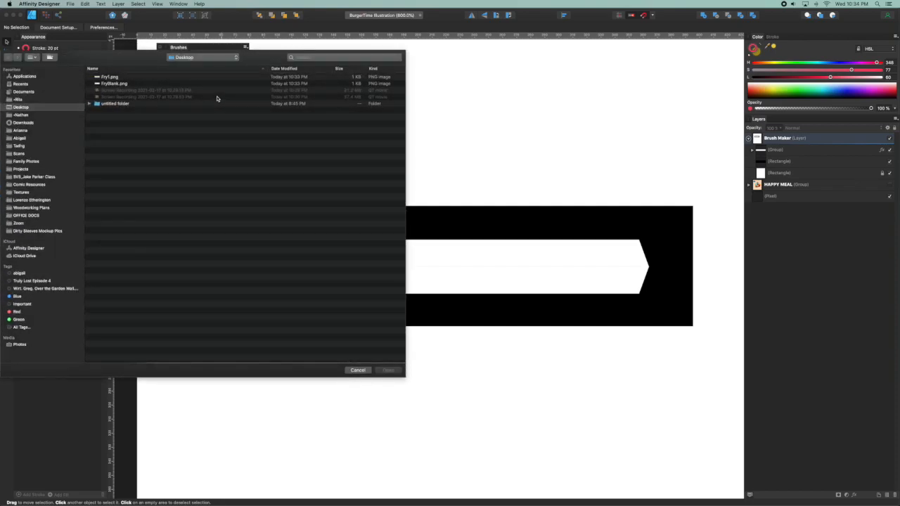
pyautogui.click(112, 83)
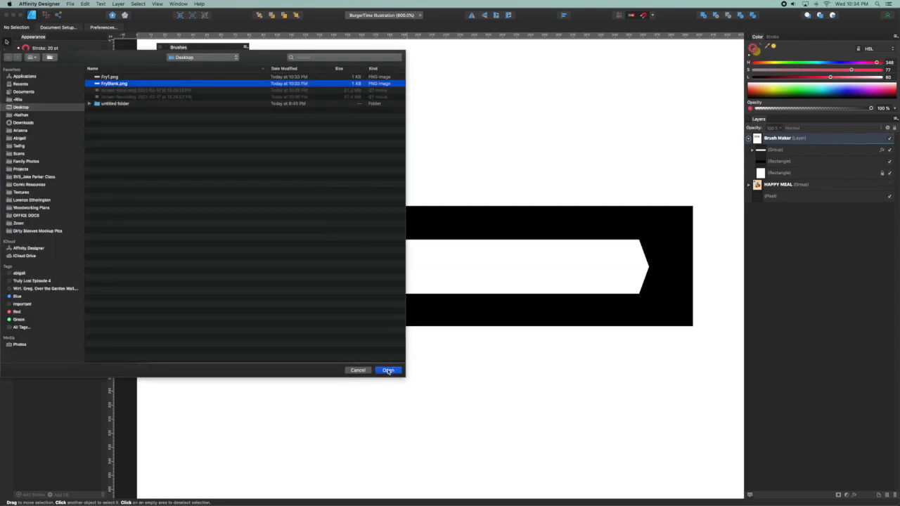
pyautogui.click(388, 370)
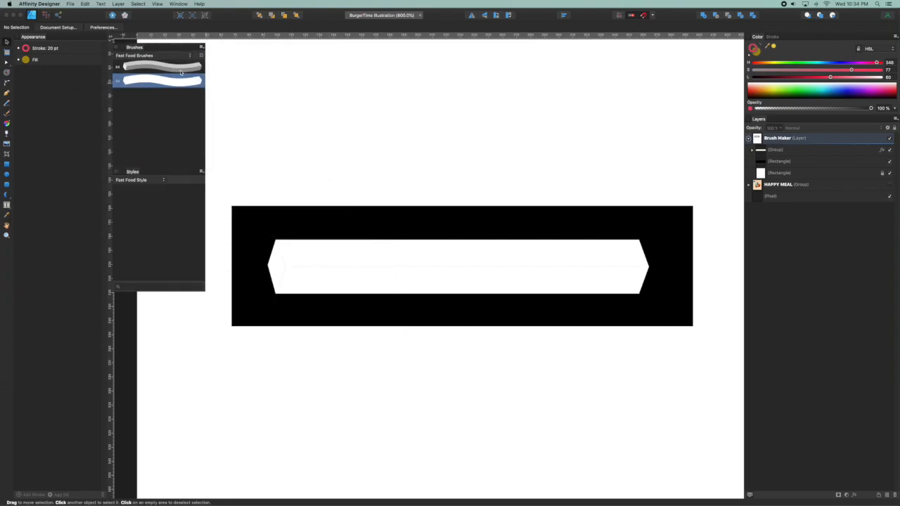
pyautogui.moveTo(219, 126)
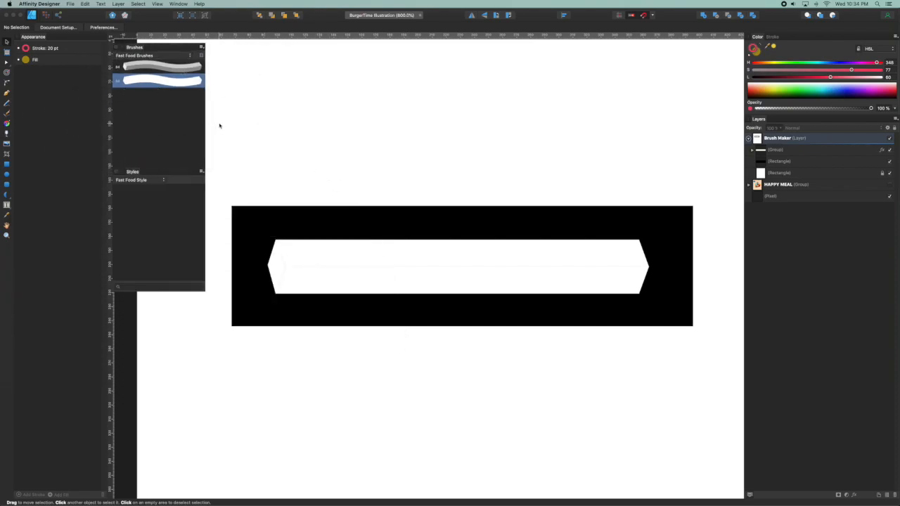
# - Lower the curved fry stroke's width in the Stroke panel and deselect it
pyautogui.click(6, 93)
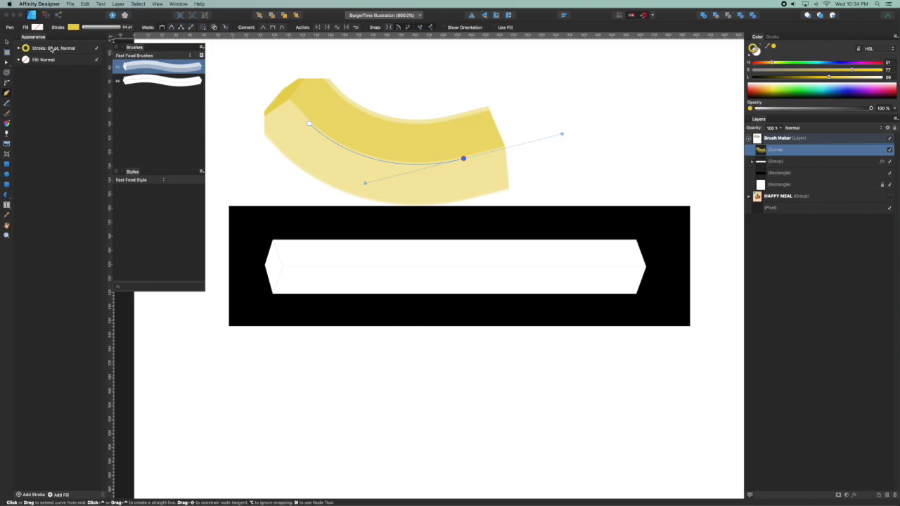
pyautogui.click(53, 47)
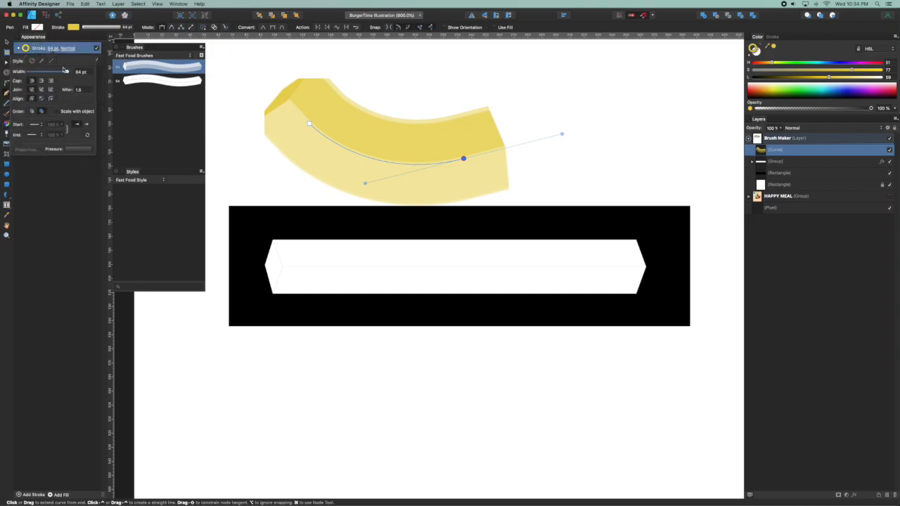
pyautogui.moveTo(46, 70); pyautogui.dragTo(31, 70)
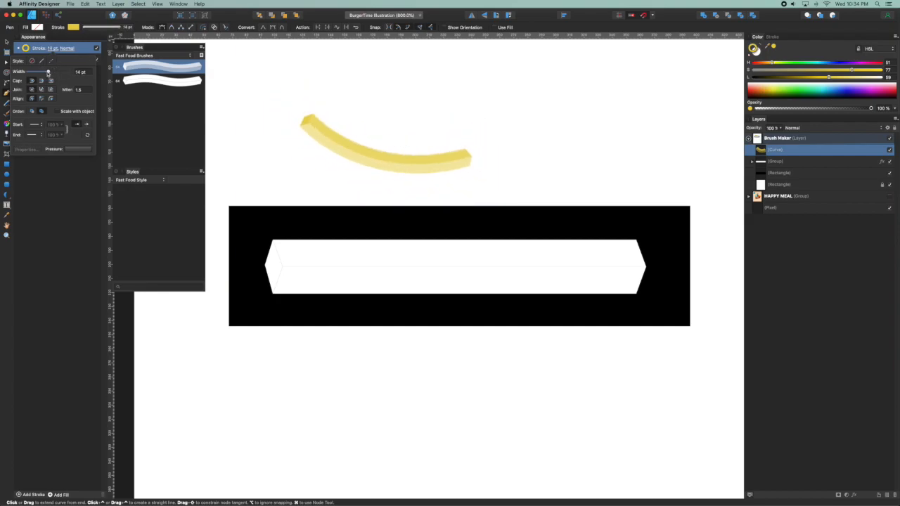
pyautogui.click(464, 158)
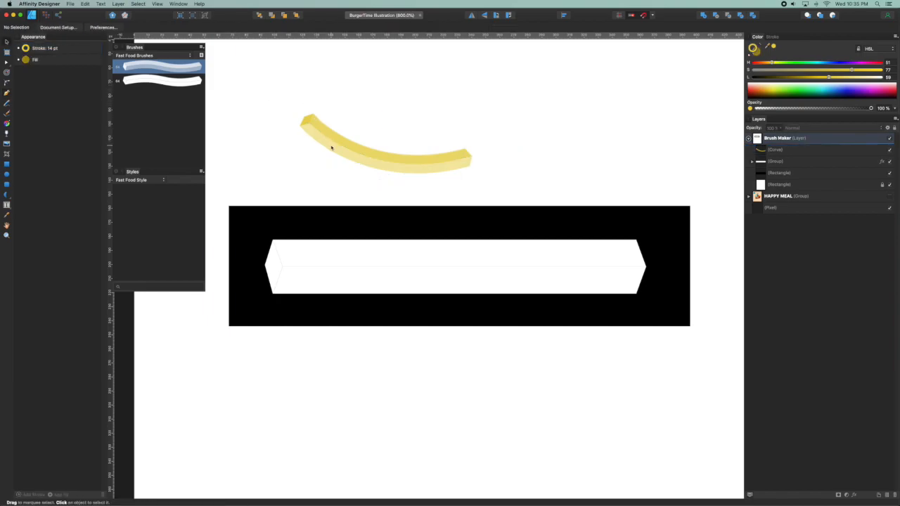
# - Duplicate the curved fry, rotate the copy and move it below the original
pyautogui.click(352, 147)
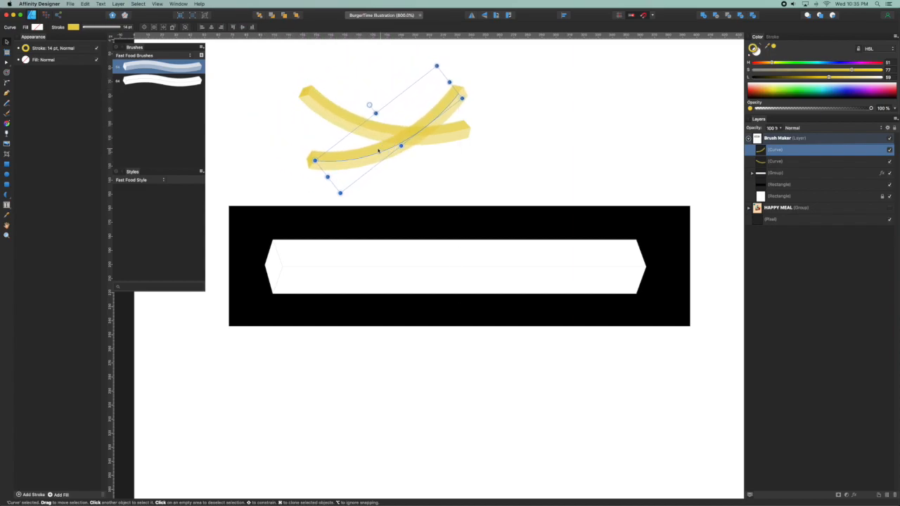
pyautogui.moveTo(368, 104); pyautogui.dragTo(390, 101)
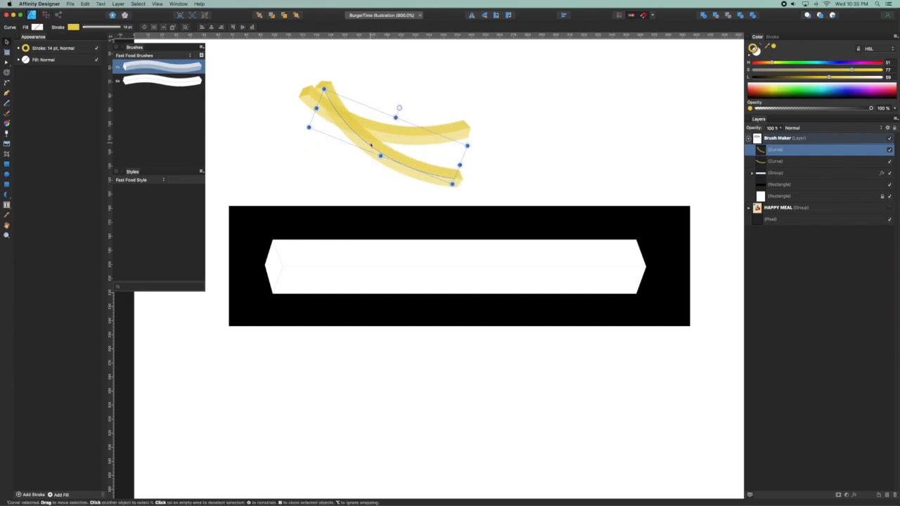
pyautogui.moveTo(400, 107); pyautogui.dragTo(340, 110)
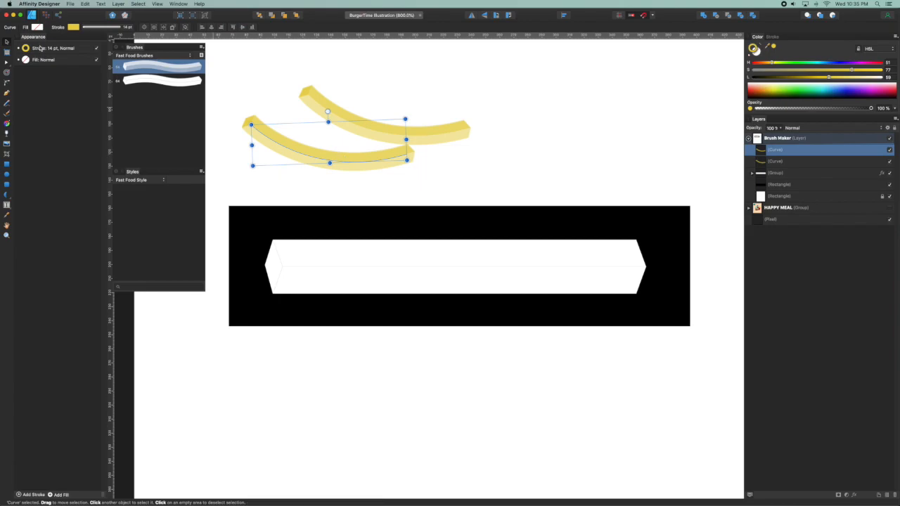
# - Duplicate the lower fry's stroke in Appearance and paint the second 14 pt stroke with the blank fry brush
pyautogui.rightClick(49, 48)
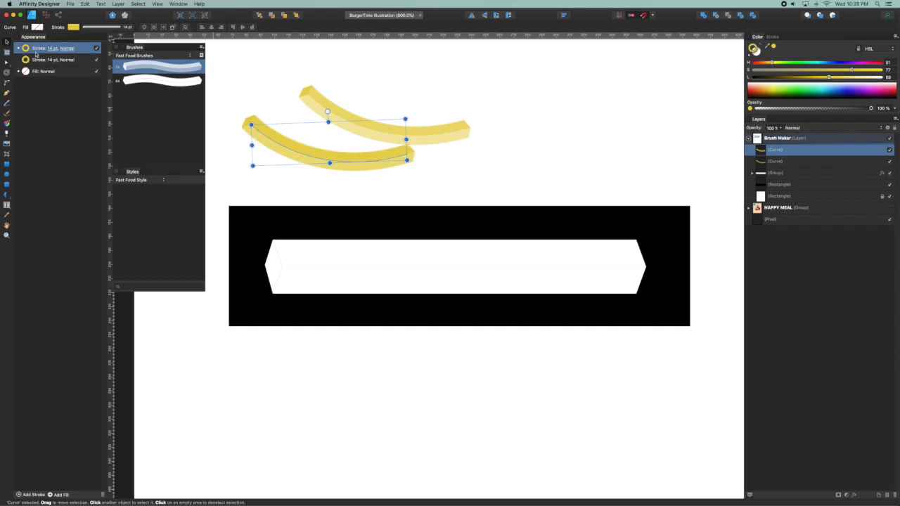
pyautogui.moveTo(39, 59)
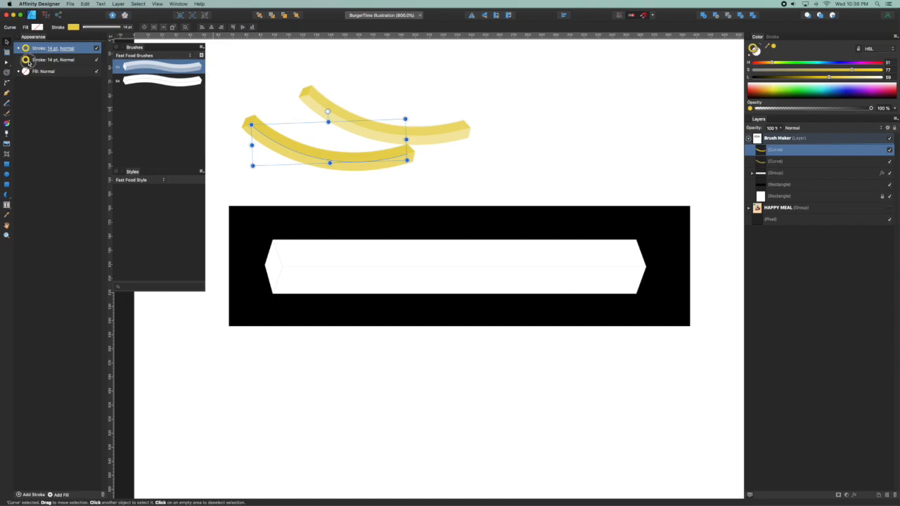
pyautogui.click(54, 59)
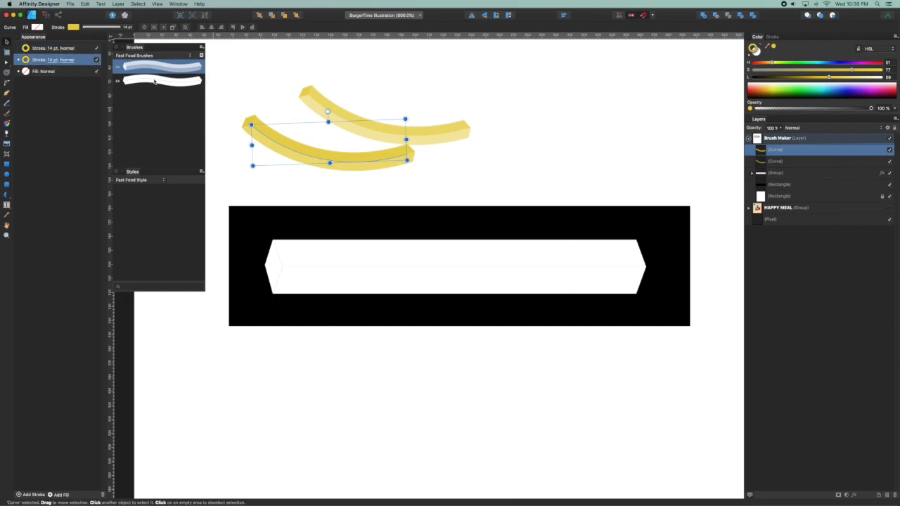
pyautogui.click(161, 80)
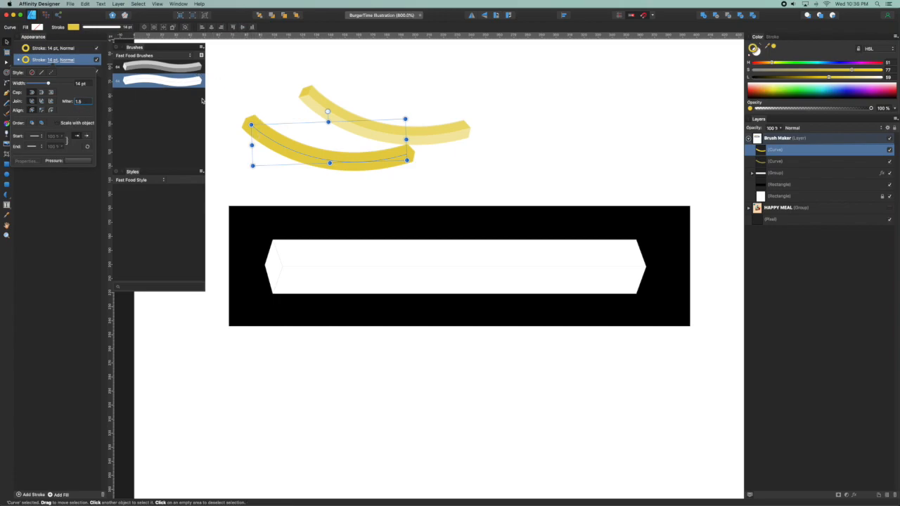
pyautogui.click(25, 59)
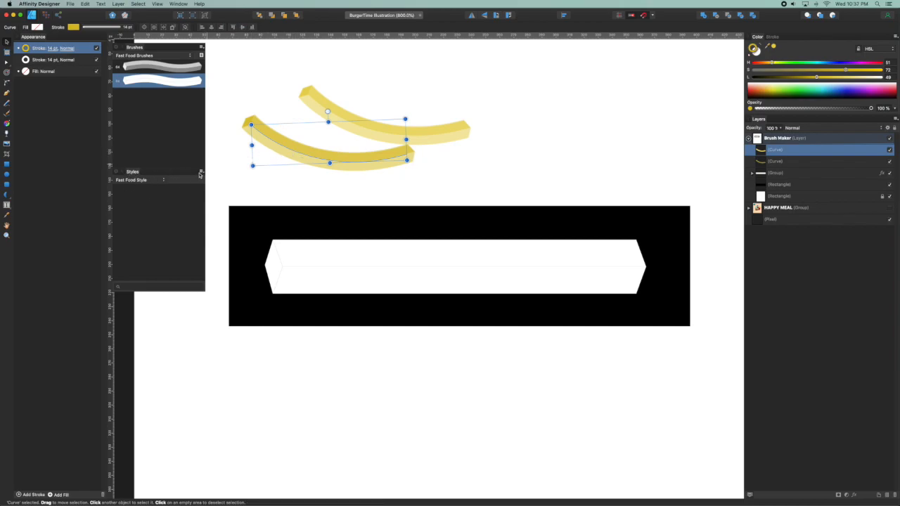
# - Add the lower fry's layered look as a new saved style from the Styles menu
pyautogui.click(201, 173)
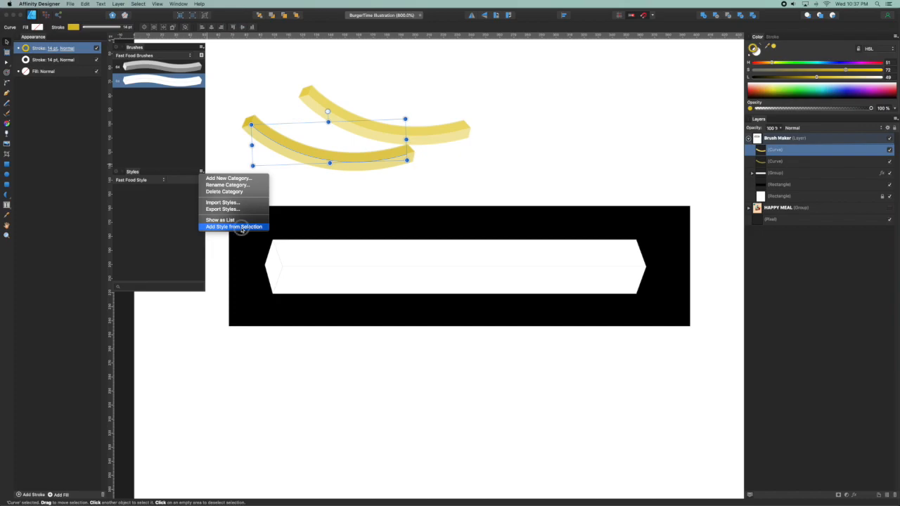
pyautogui.click(233, 227)
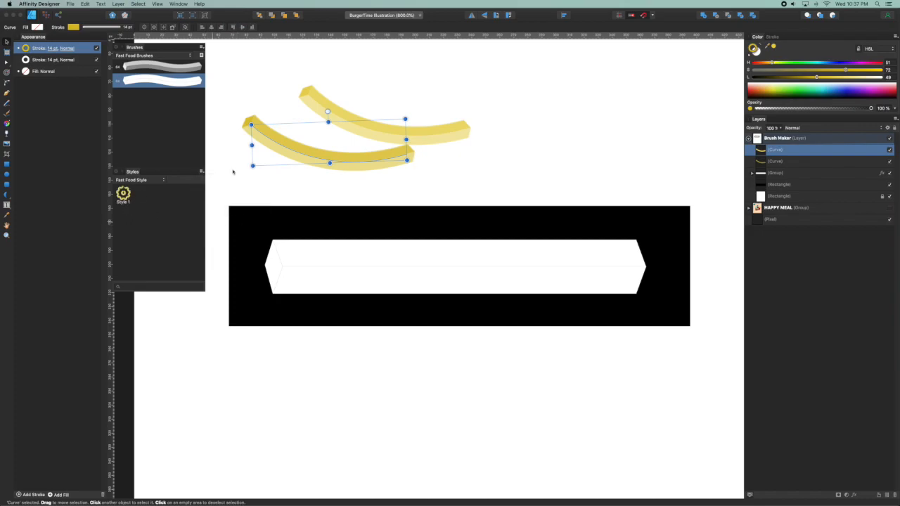
pyautogui.moveTo(163, 153)
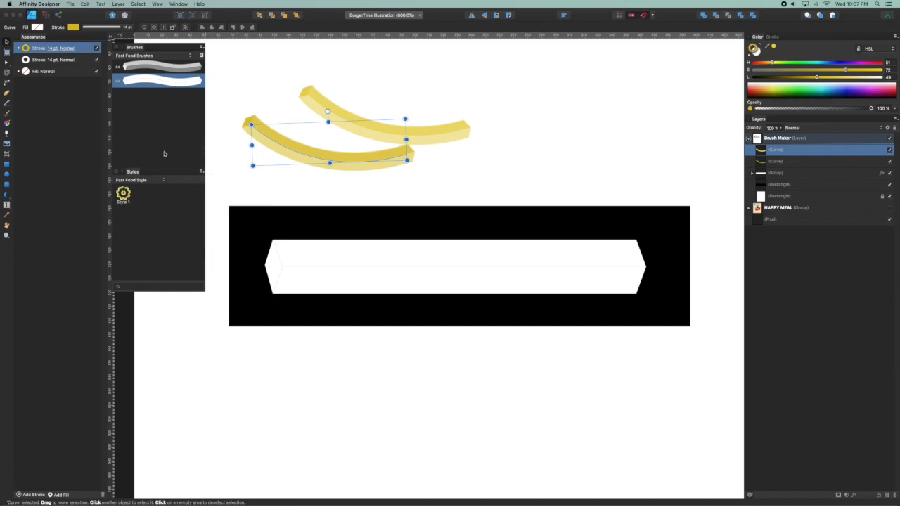
pyautogui.click(236, 171)
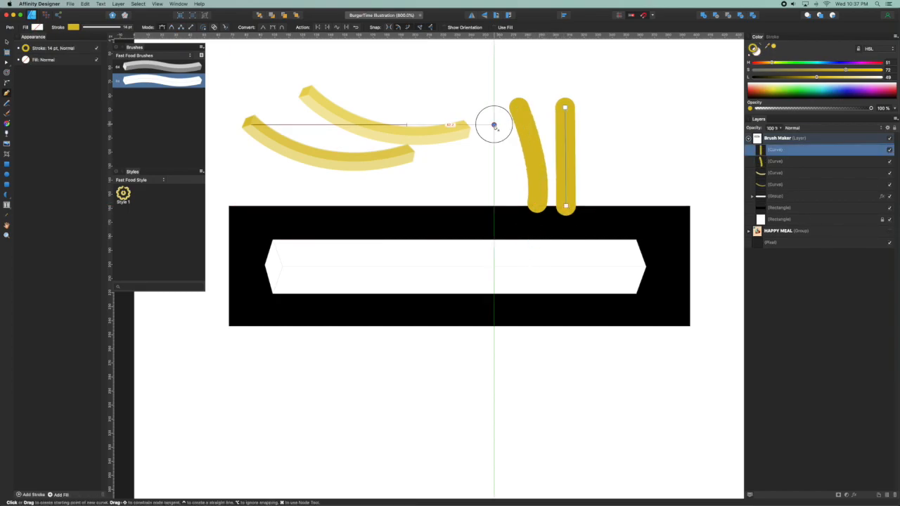
# - Draw another upright fry with the saved style, then deselect the finished fries
pyautogui.moveTo(495, 124); pyautogui.dragTo(658, 191)
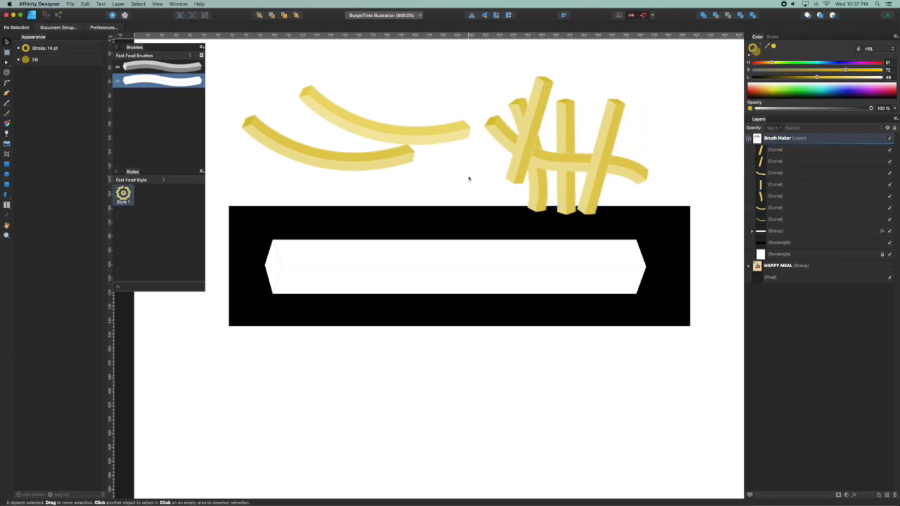
pyautogui.click(534, 147)
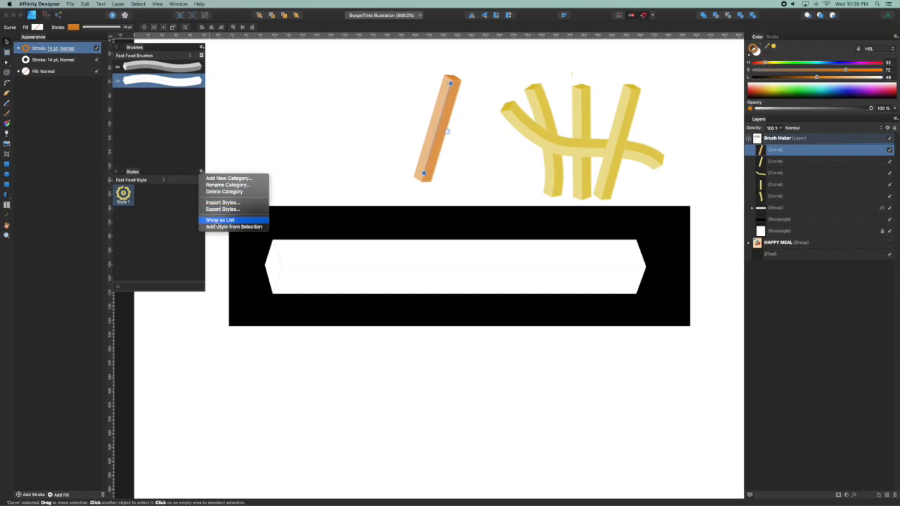
# - Save the orange straw stroke's look as a second style and select an upright fry
pyautogui.click(233, 227)
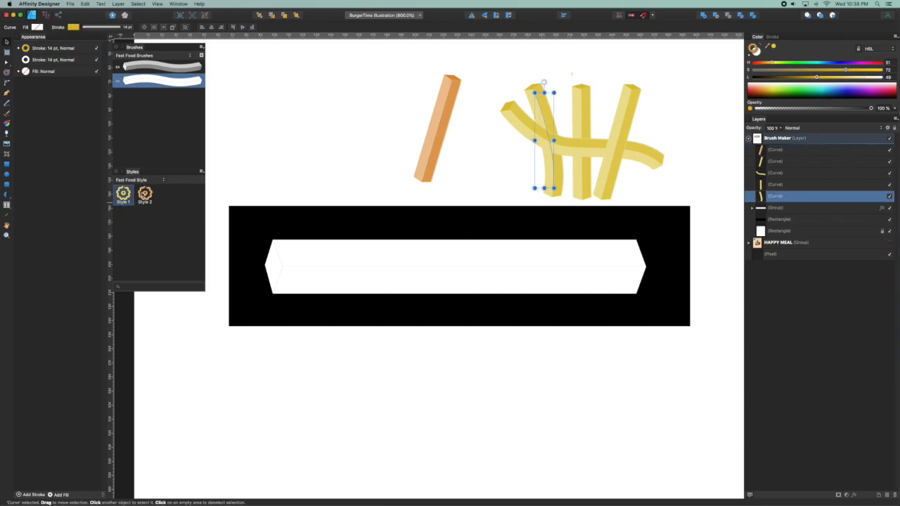
pyautogui.click(144, 194)
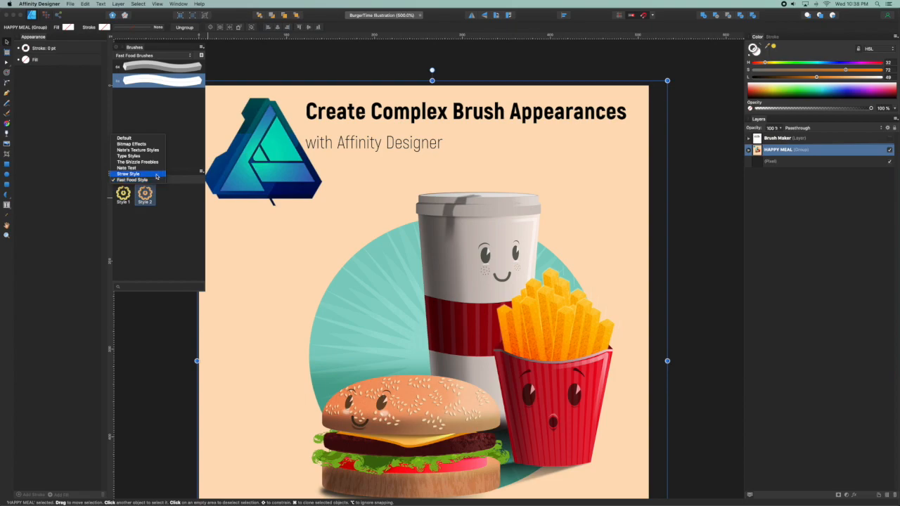
# - Switch the Styles panel to a different category holding the straw style
pyautogui.click(128, 175)
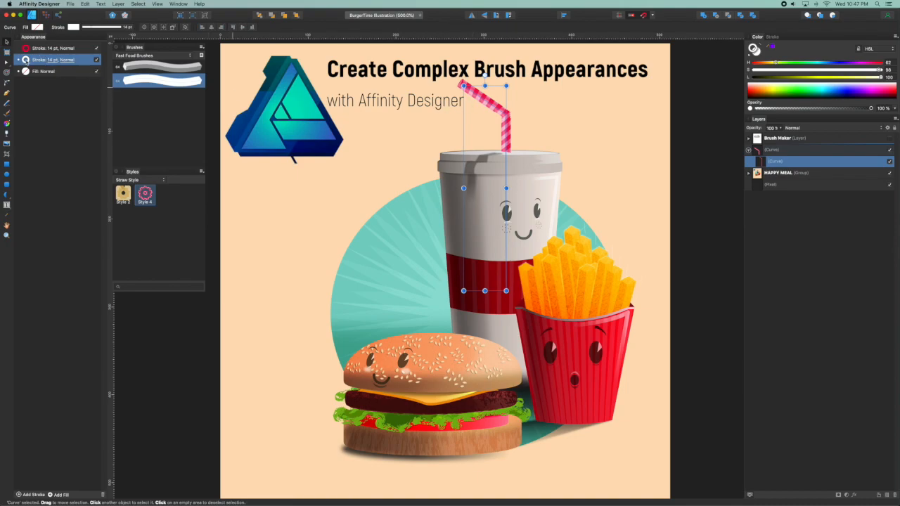
pyautogui.moveTo(576, 91)
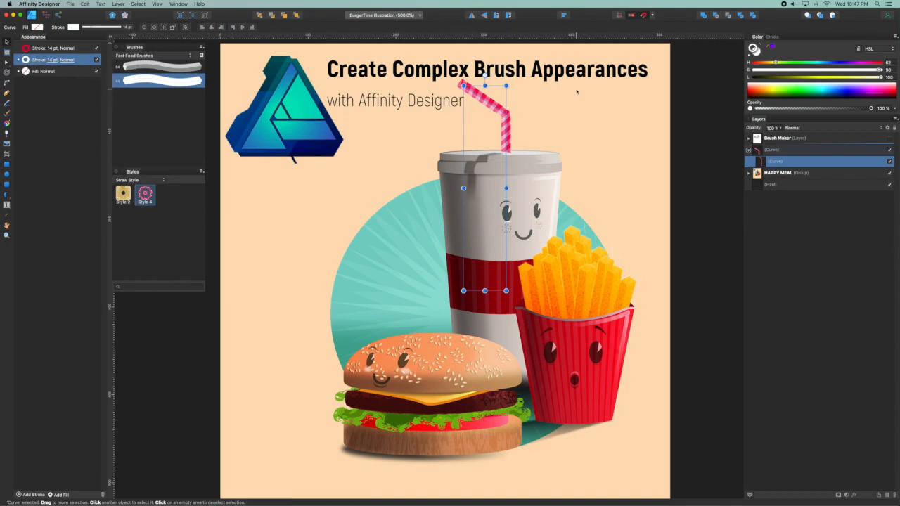